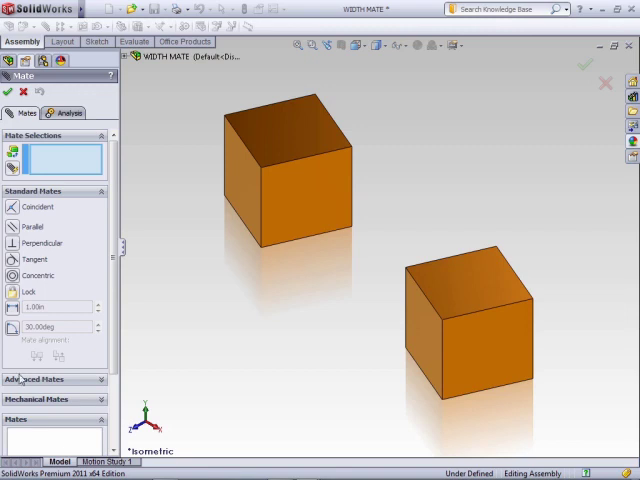
Browse the Advanced and Mechanical mate types and choose Symmetric under Advanced Mates.
{"action": "left_click", "coordinate": [40, 378]}
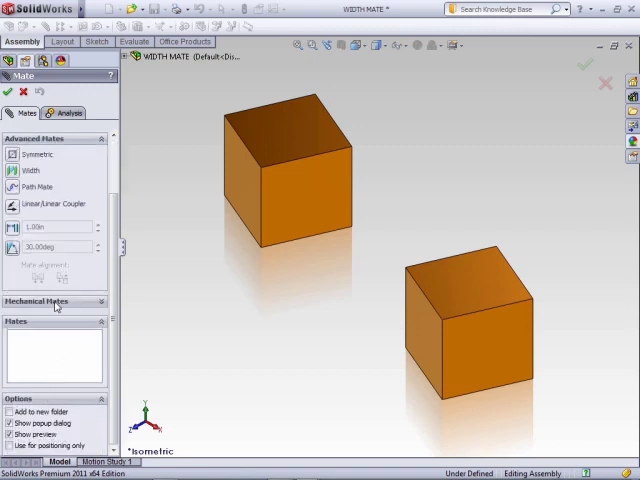
{"action": "left_click", "coordinate": [42, 300]}
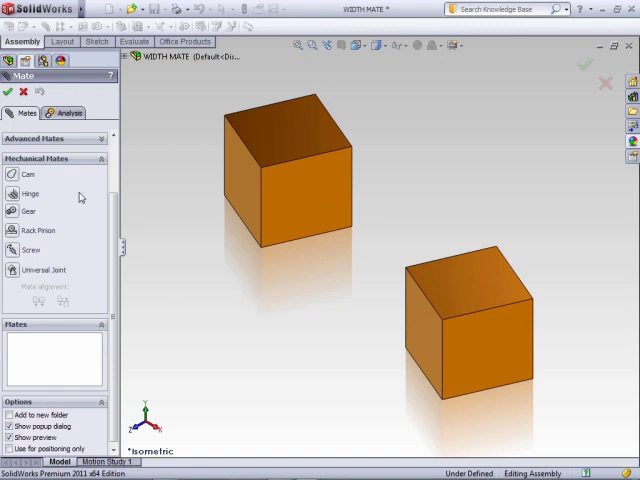
{"action": "left_click", "coordinate": [36, 138]}
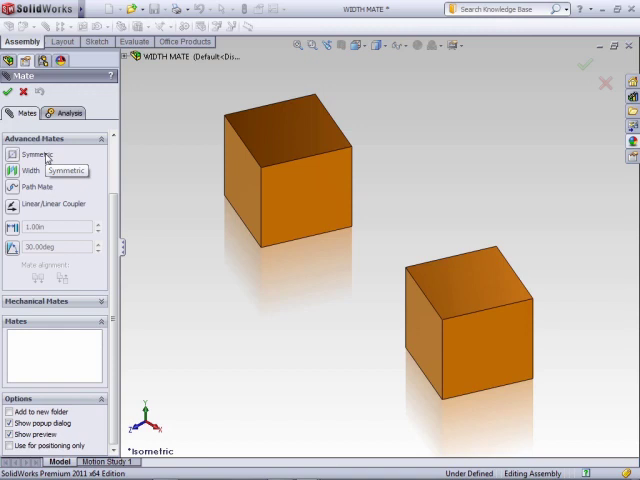
{"action": "mouse_move", "coordinate": [44, 156]}
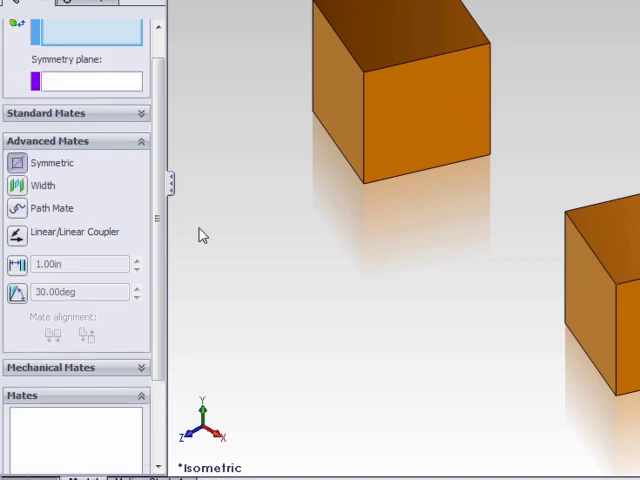
{"action": "scroll", "scroll_direction": "up", "scroll_amount": 3}
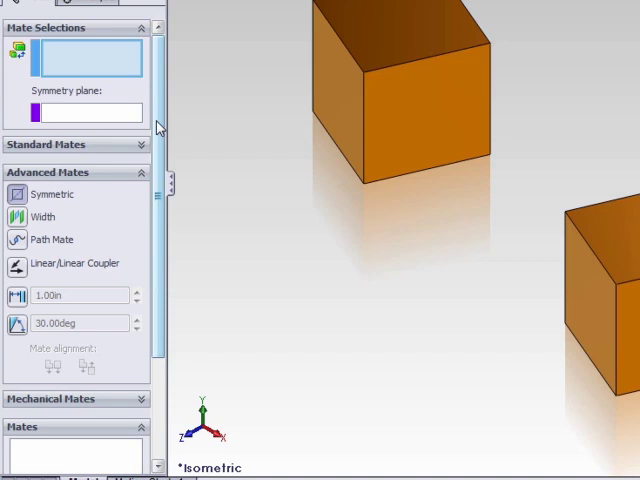
{"action": "mouse_move", "coordinate": [8, 212]}
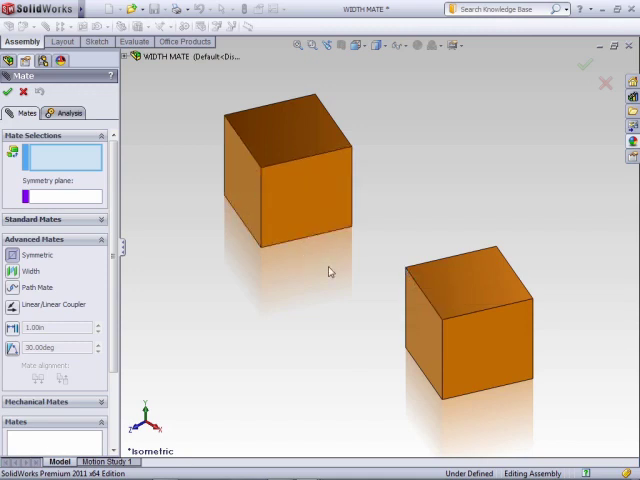
{"action": "mouse_move", "coordinate": [292, 276]}
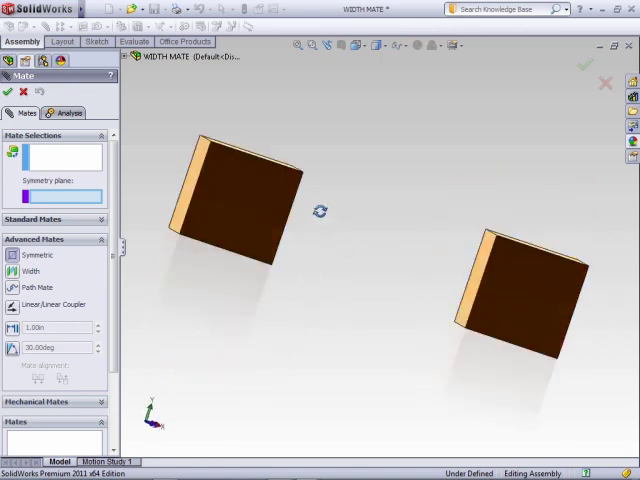
Select one face on each orange cube as the symmetric mate entities and reach for a reference plane.
{"action": "left_click", "coordinate": [268, 216]}
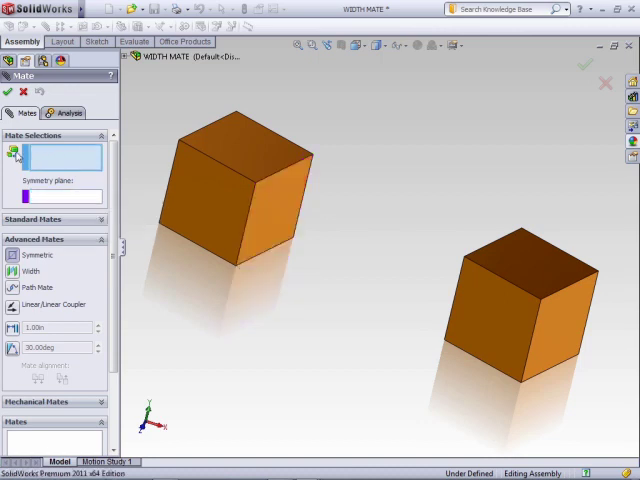
{"action": "left_click", "coordinate": [282, 218]}
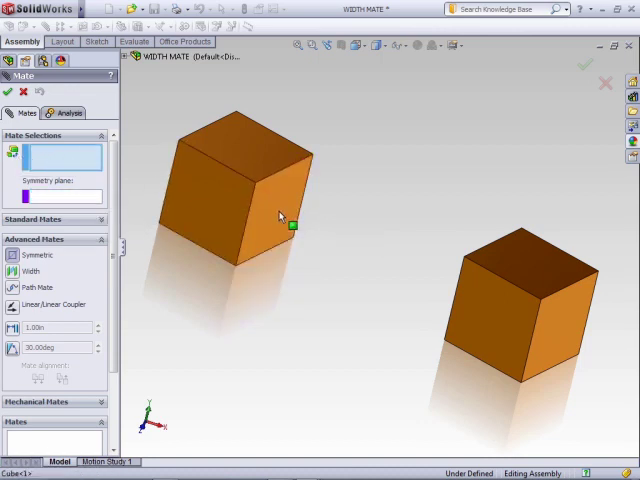
{"action": "left_click", "coordinate": [450, 240]}
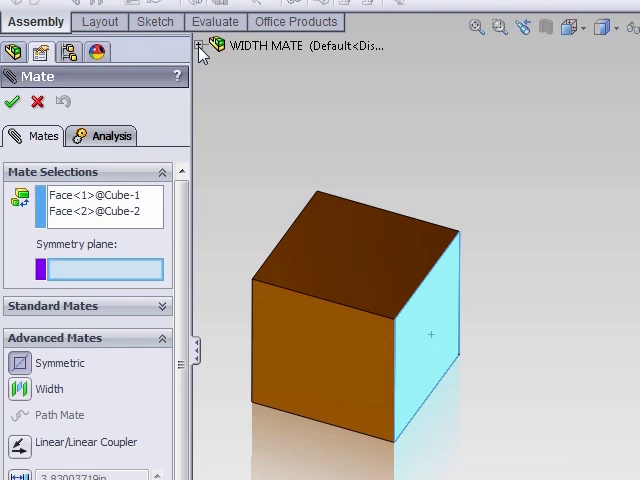
{"action": "left_click", "coordinate": [208, 44]}
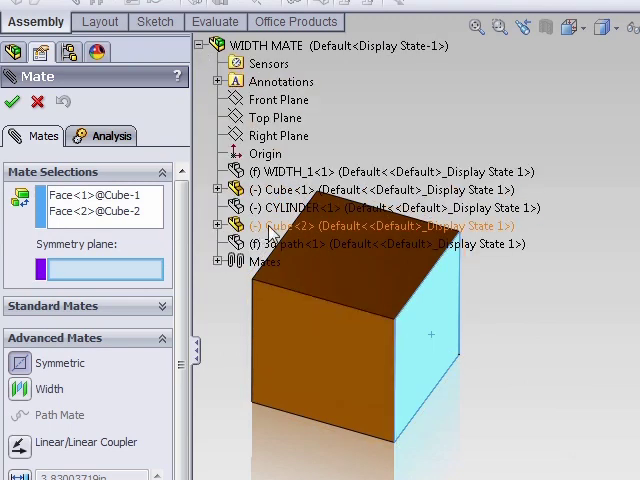
{"action": "left_click", "coordinate": [276, 136]}
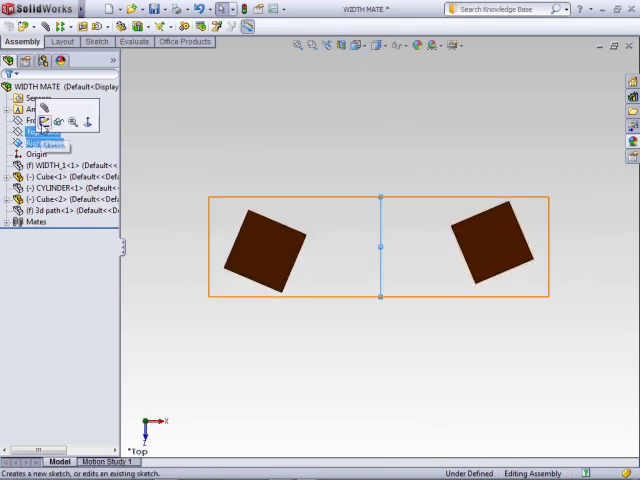
Confirm the symmetric mate about the mid plane between the cubes and start another mate.
{"action": "left_click", "coordinate": [400, 44]}
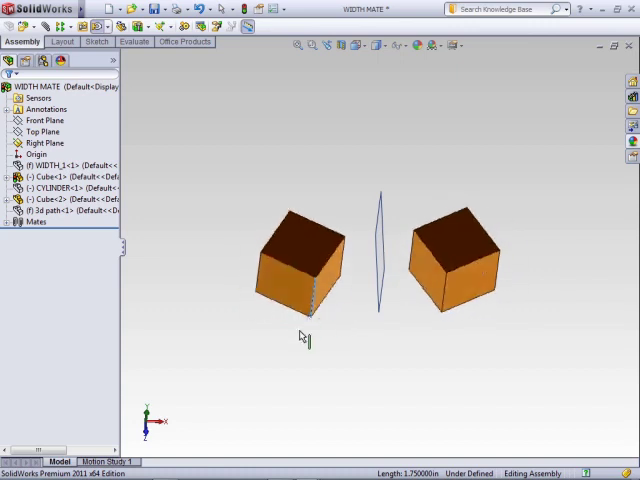
{"action": "left_click", "coordinate": [300, 296]}
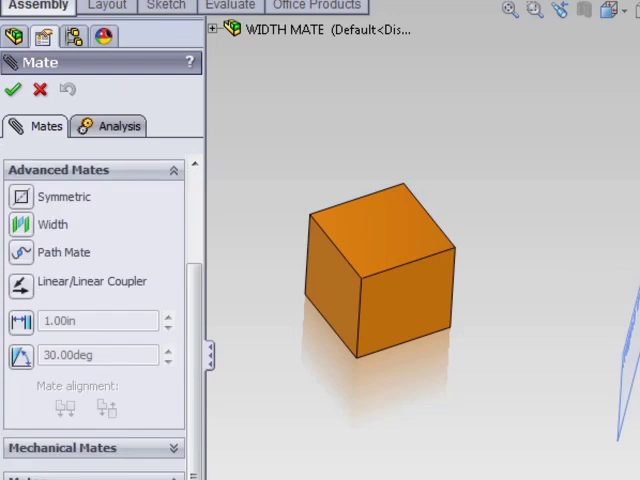
{"action": "mouse_move", "coordinate": [22, 224]}
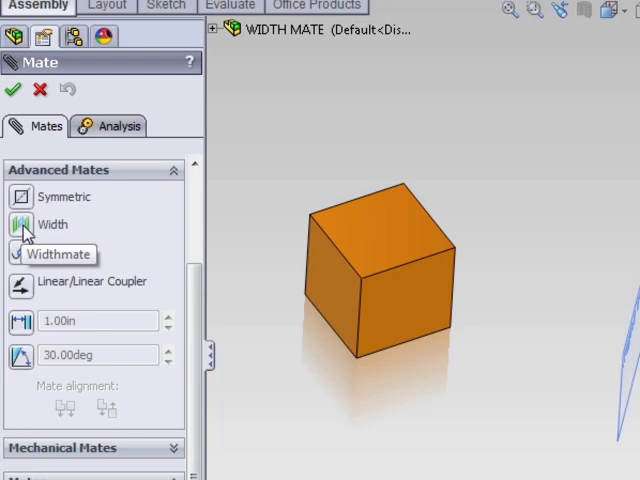
Show the blue slotted block component beneath the orange cube from the feature tree.
{"action": "scroll", "scroll_direction": "up", "scroll_amount": 3}
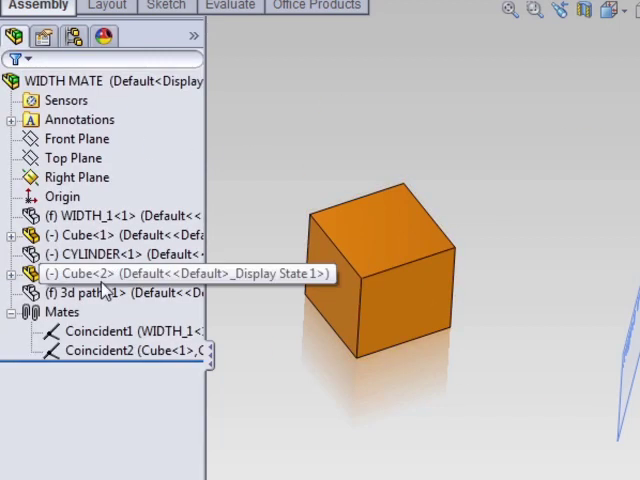
{"action": "left_click", "coordinate": [110, 272]}
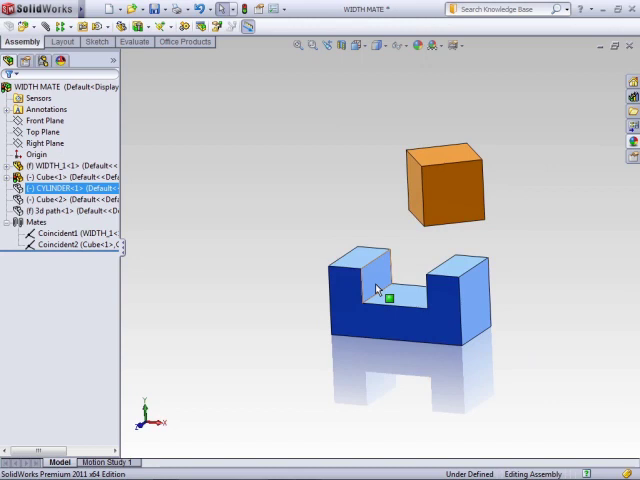
Add a Width mate using the slot's inner faces as width references and the orange block faces as tab references.
{"action": "left_click", "coordinate": [40, 60]}
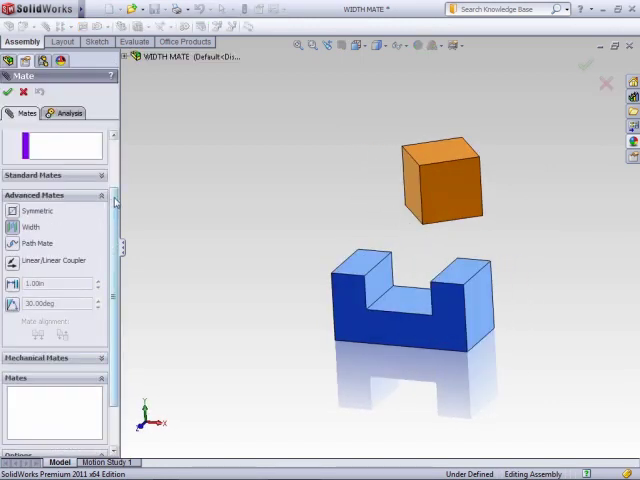
{"action": "left_click", "coordinate": [32, 228]}
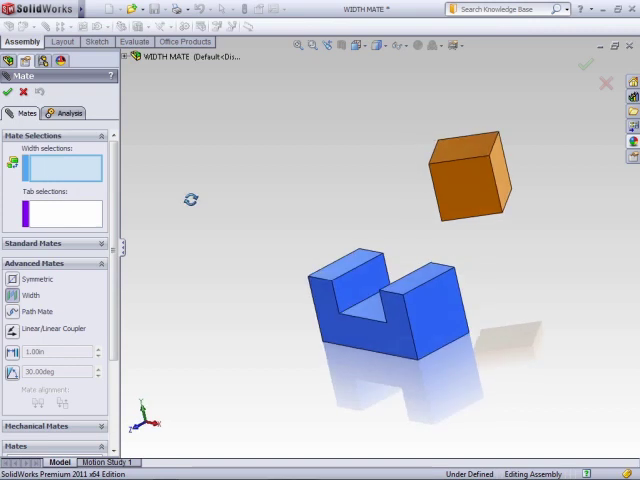
{"action": "left_click", "coordinate": [456, 290]}
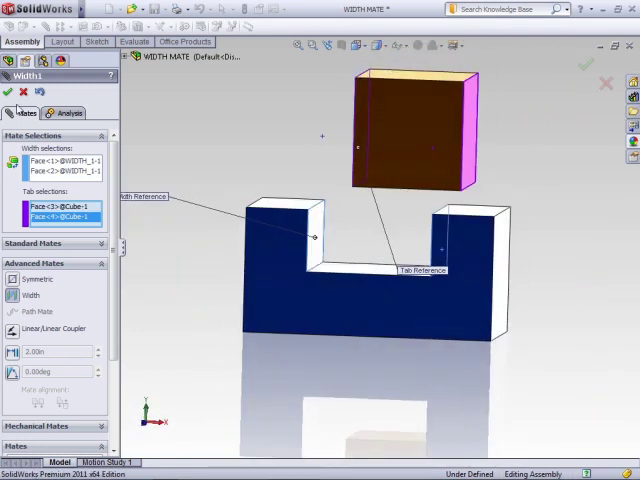
{"action": "left_click", "coordinate": [8, 92]}
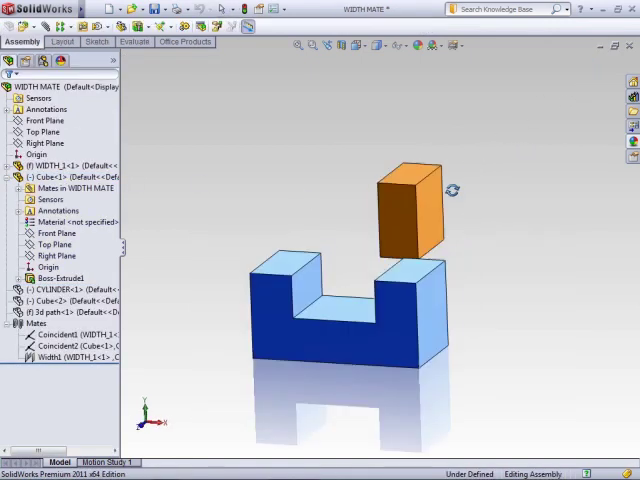
Hide the orange block and show the green cylinder in the assembly.
{"action": "left_click", "coordinate": [396, 204]}
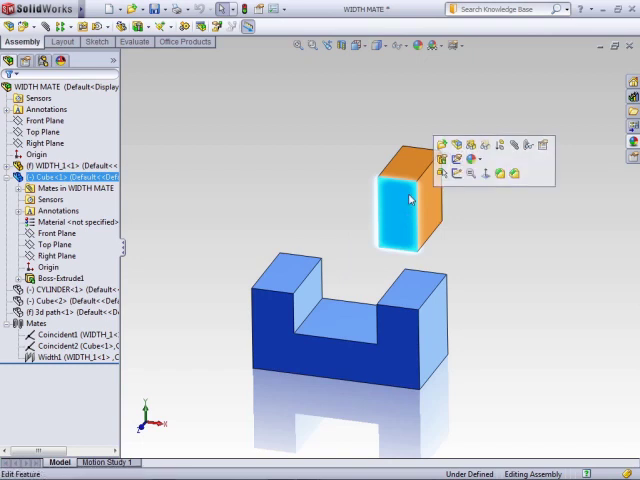
{"action": "right_click", "coordinate": [410, 198]}
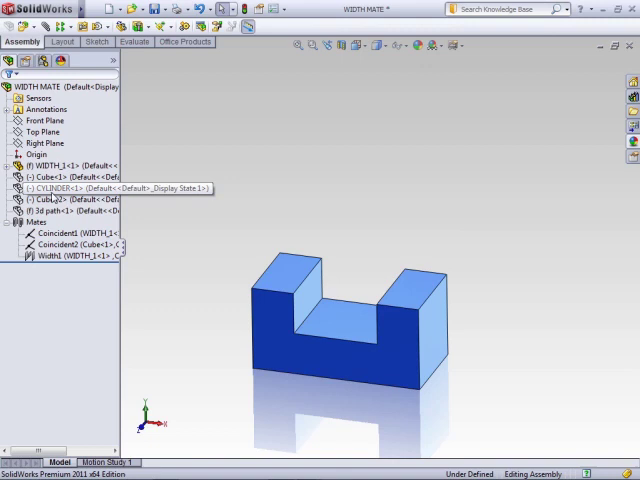
{"action": "left_click", "coordinate": [50, 188]}
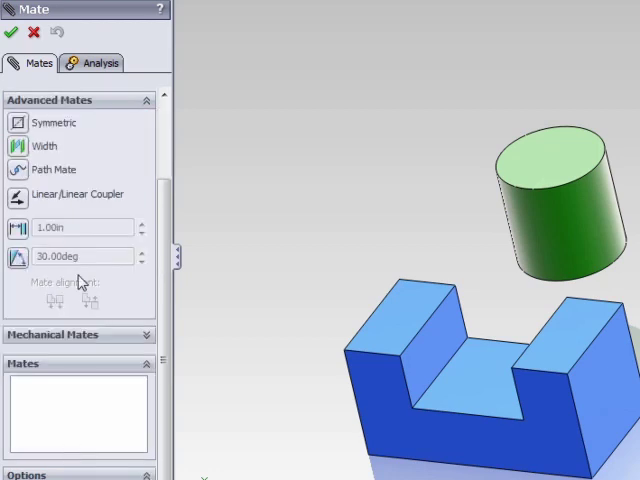
Add a second Width mate between the slot's inner walls and the green cylinder.
{"action": "left_click", "coordinate": [44, 324]}
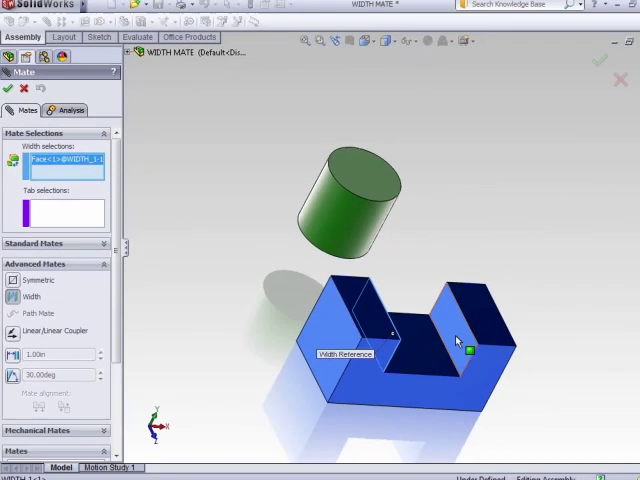
{"action": "left_click", "coordinate": [340, 230]}
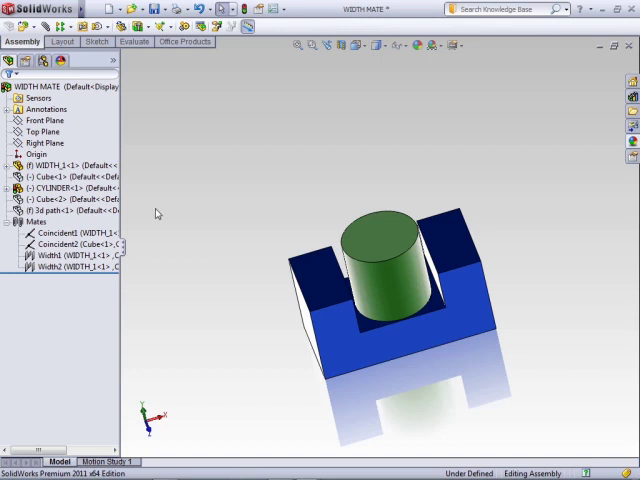
{"action": "mouse_move", "coordinate": [296, 236]}
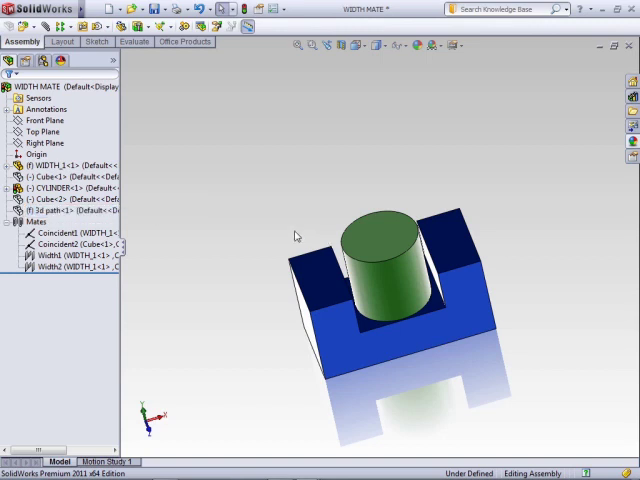